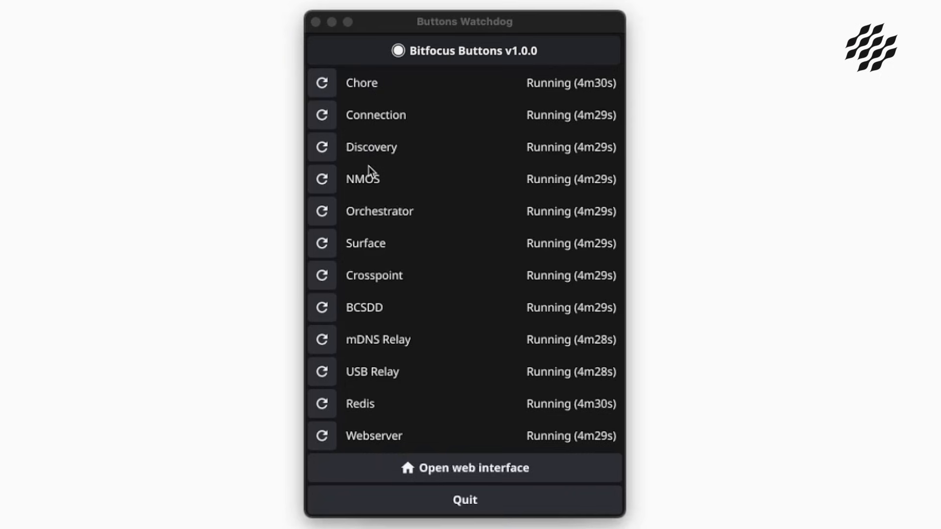
mouse_move(369, 221)
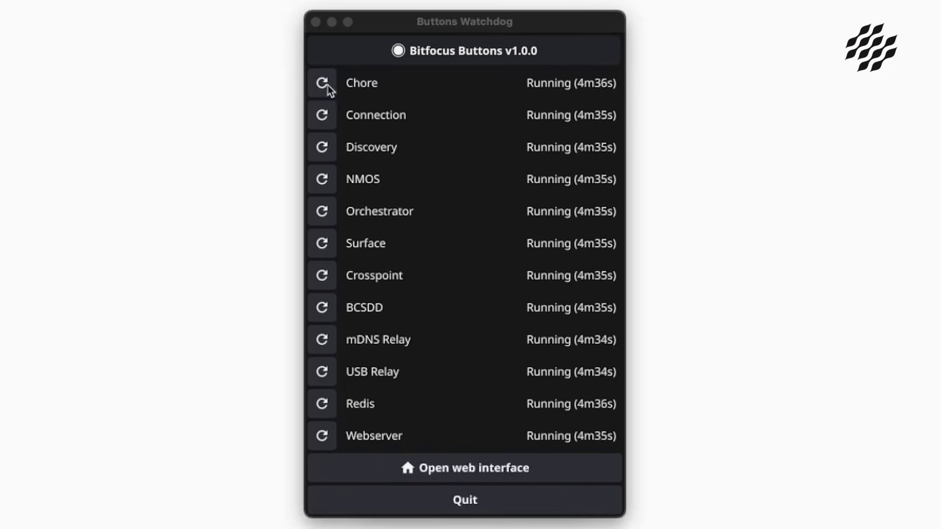
mouse_move(465, 469)
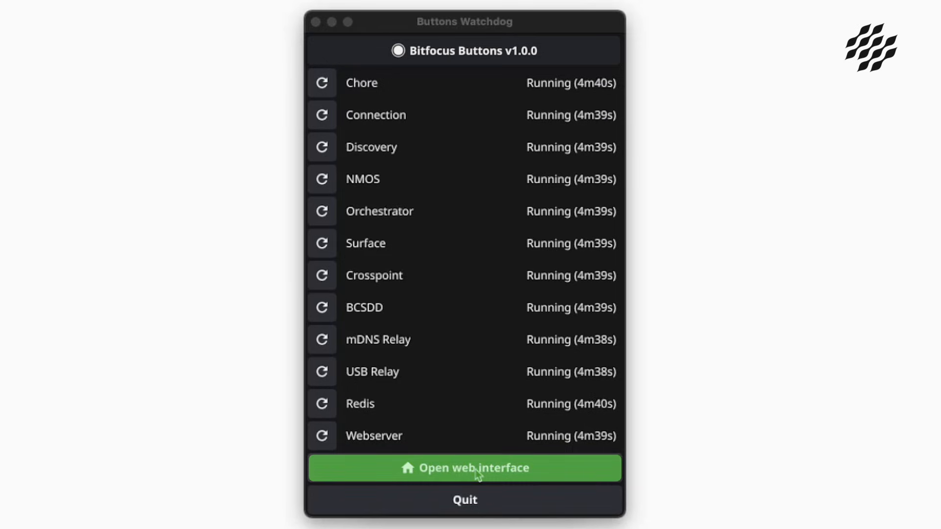
- Launch the browser-based web interface from the Buttons Watchdog and enter first-time setup
left_click(465, 468)
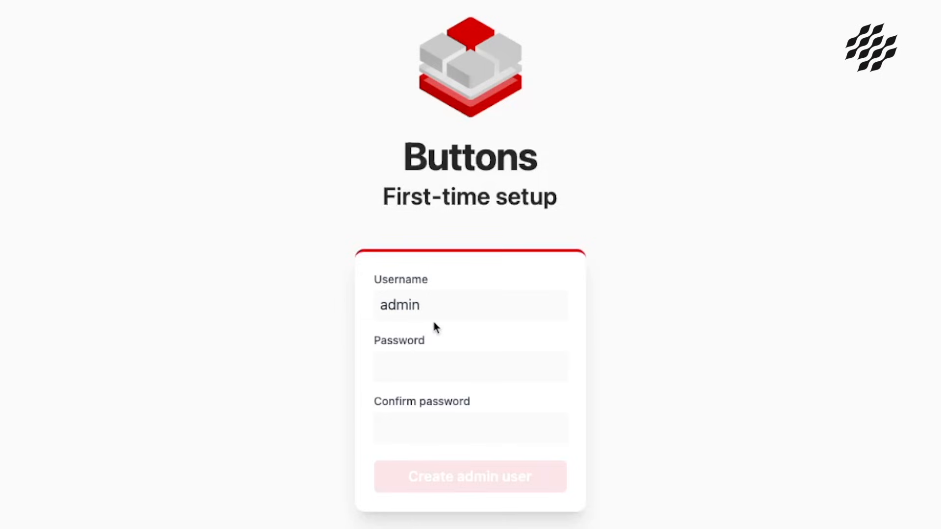
left_click(470, 367)
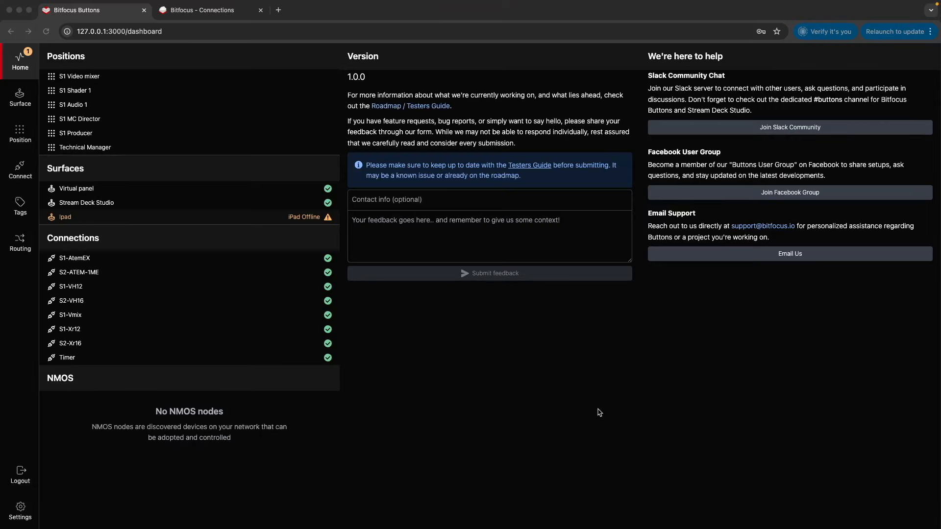
mouse_move(137, 110)
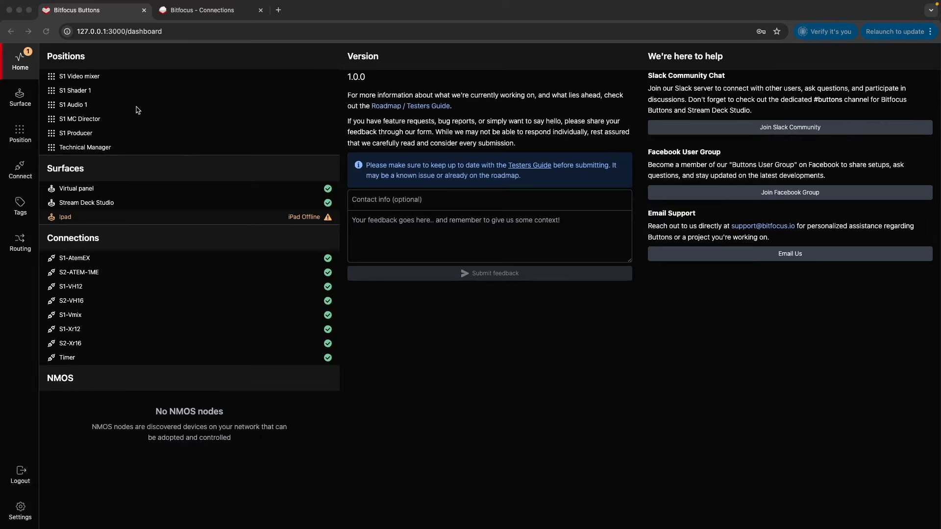
mouse_move(20, 51)
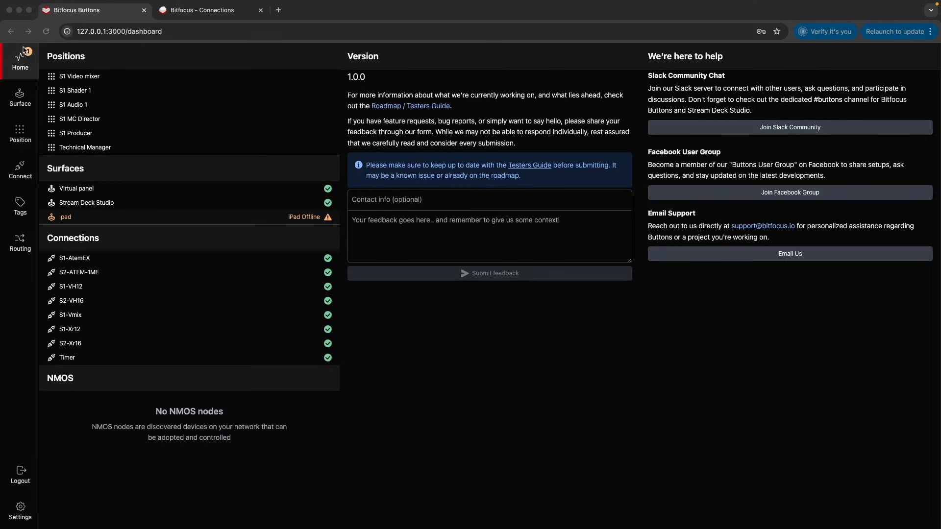
mouse_move(306, 162)
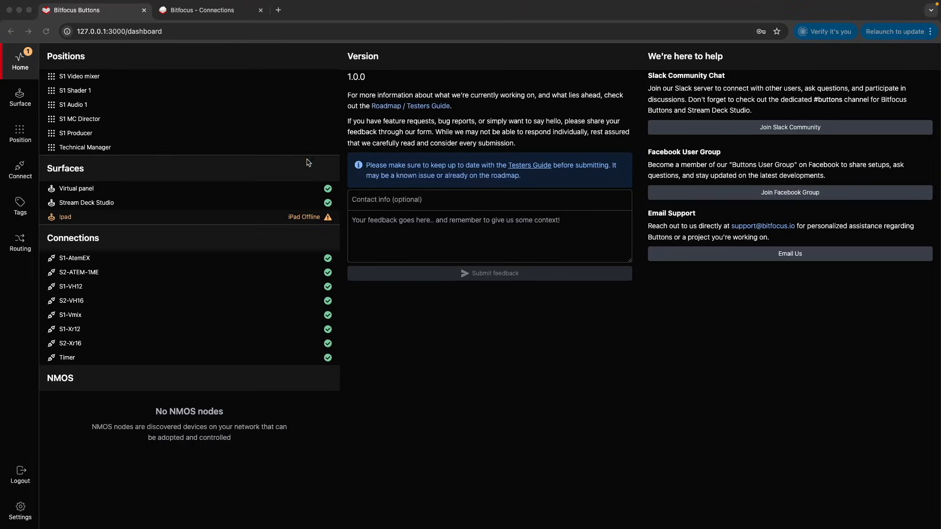
mouse_move(11, 273)
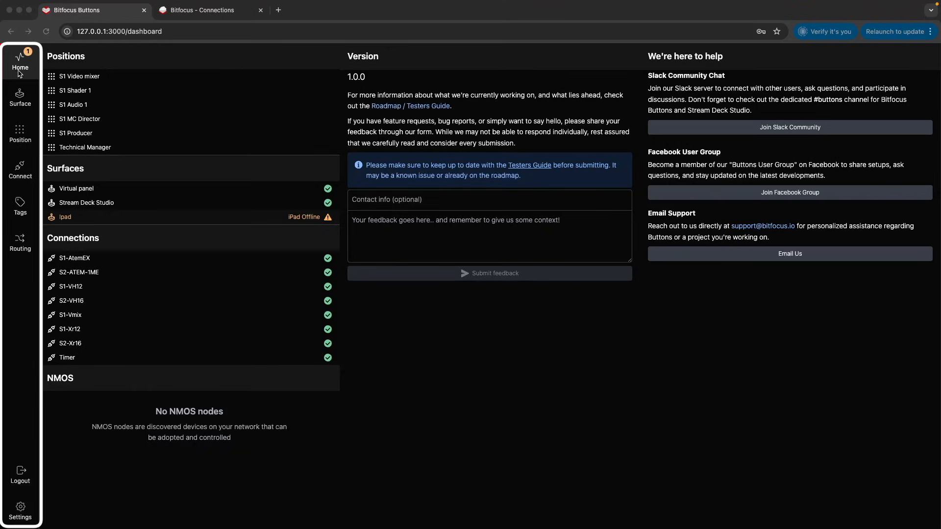
mouse_move(24, 154)
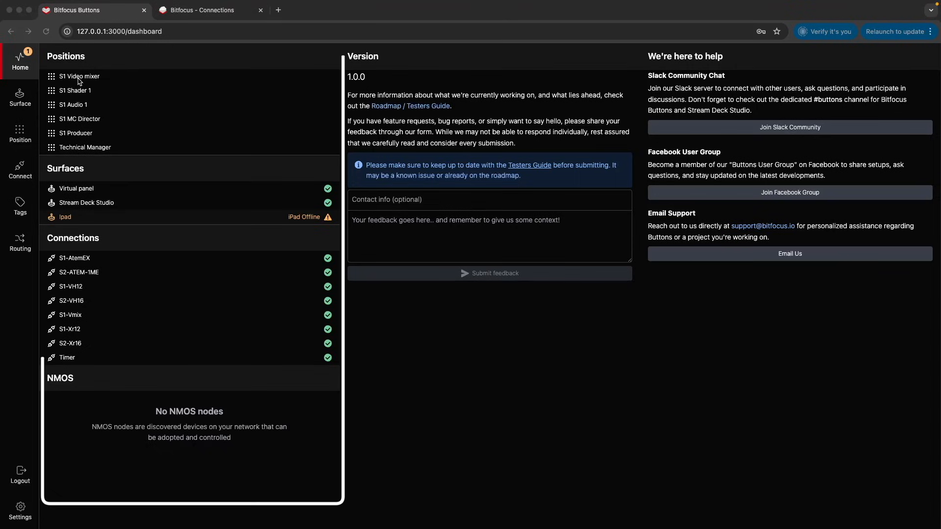
mouse_move(301, 65)
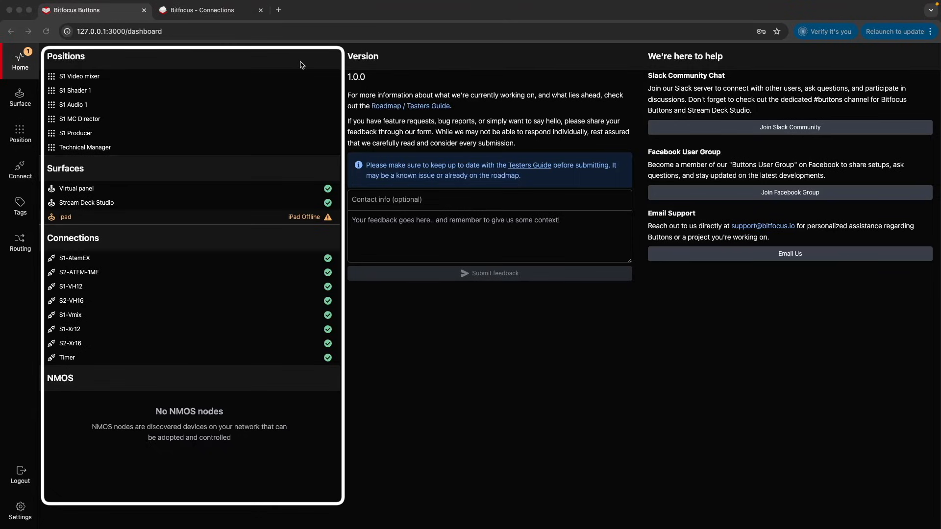
mouse_move(295, 389)
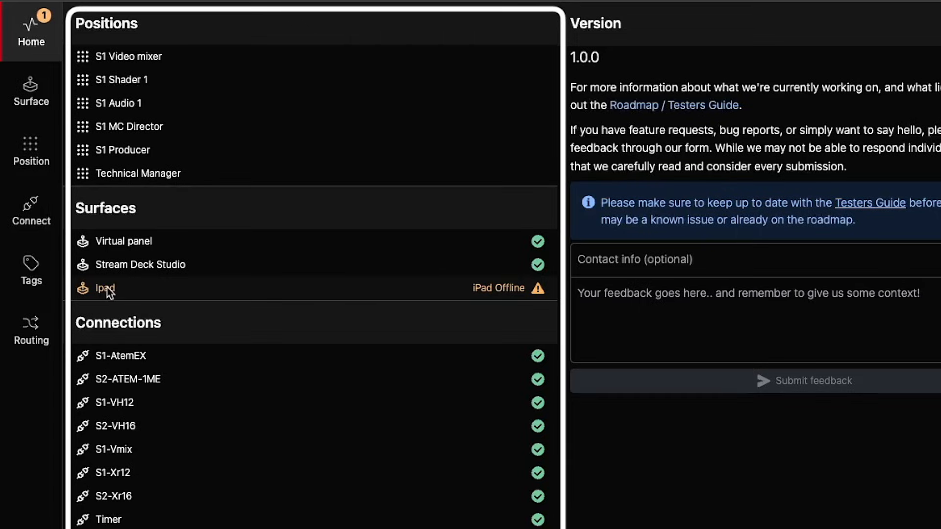
mouse_move(87, 31)
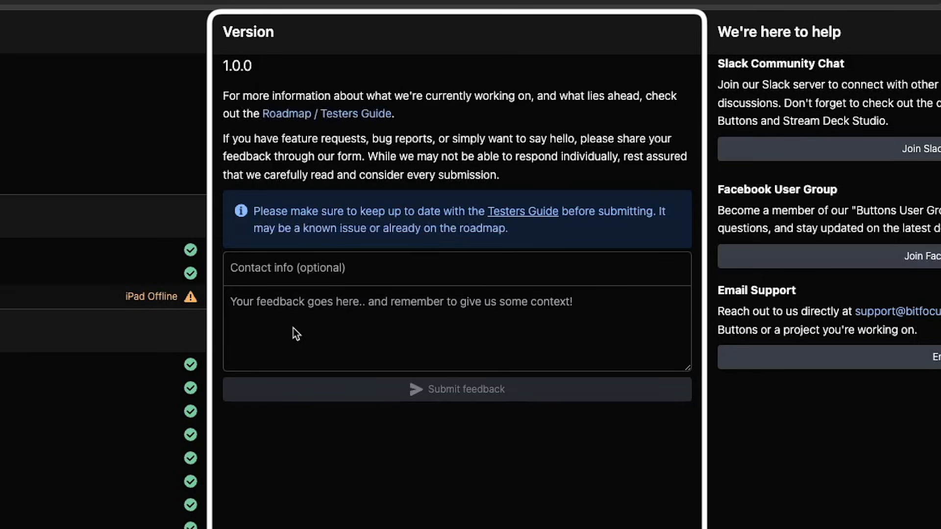
mouse_move(317, 331)
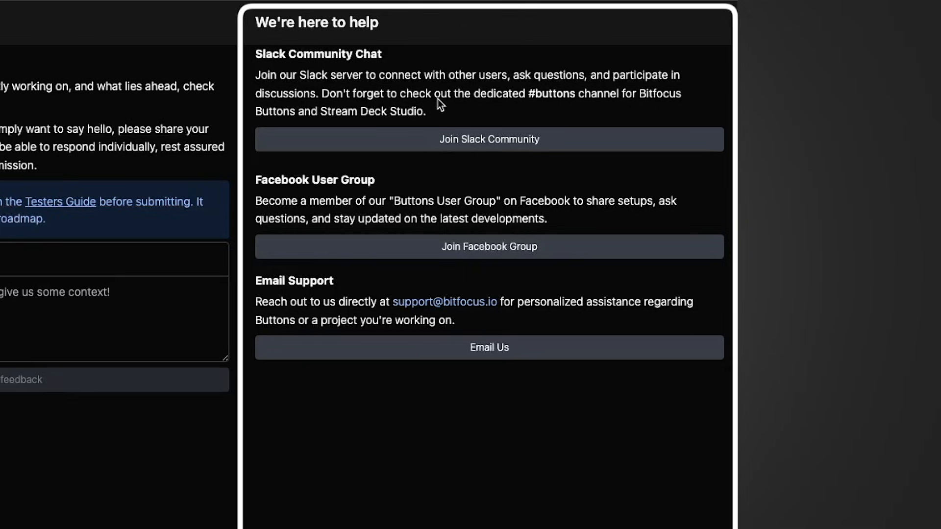
mouse_move(469, 142)
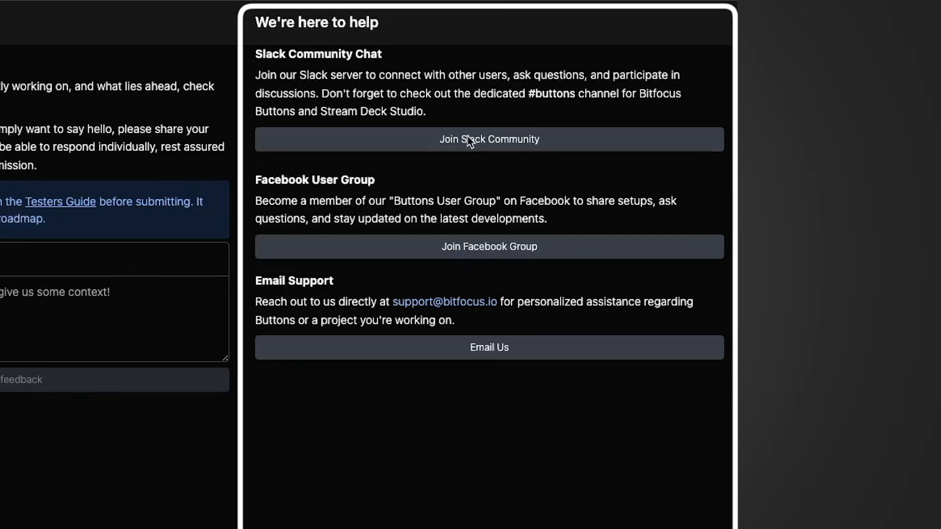
mouse_move(475, 133)
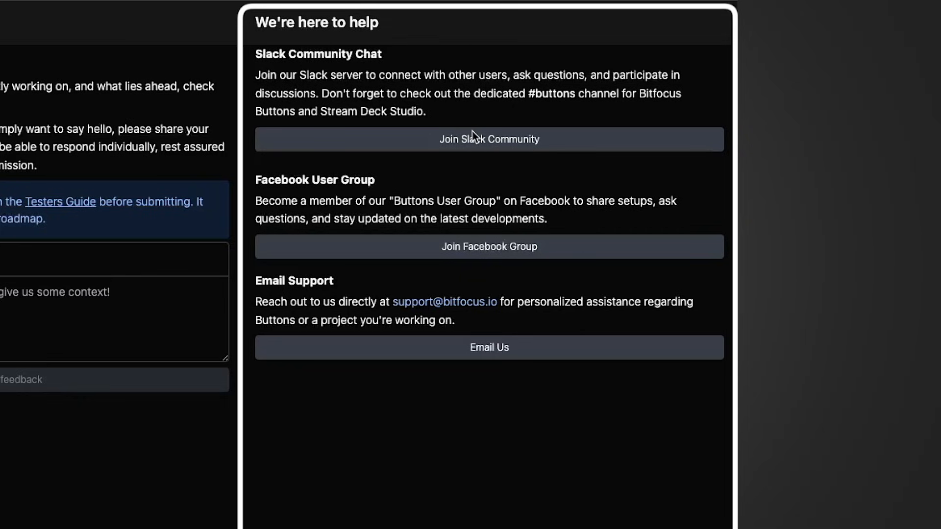
mouse_move(501, 234)
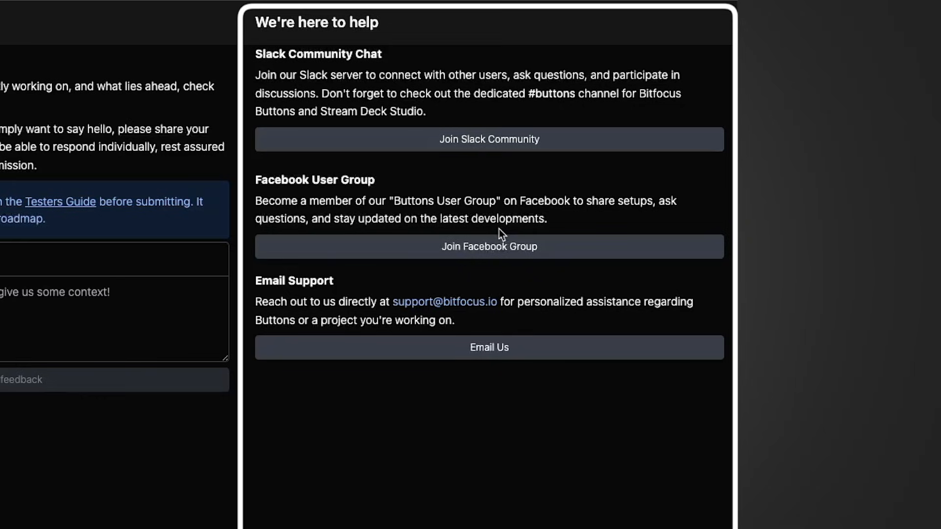
mouse_move(492, 255)
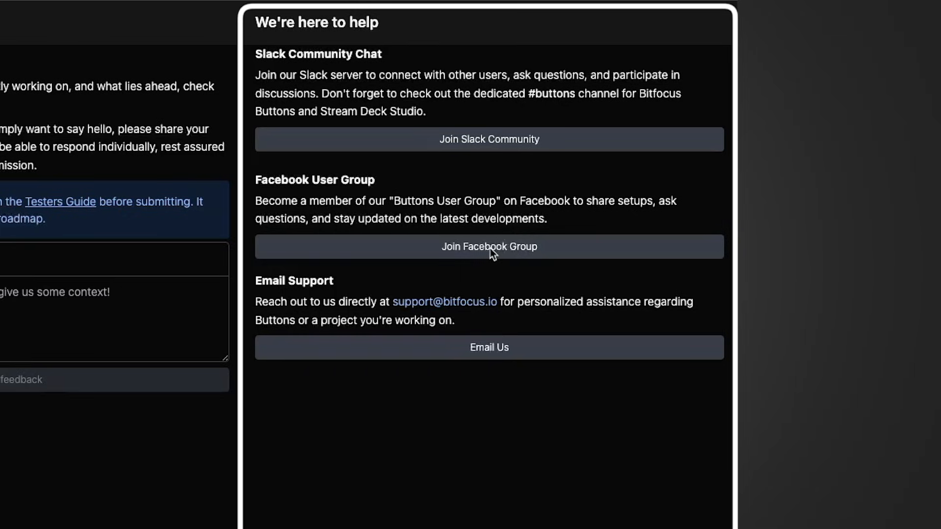
mouse_move(536, 344)
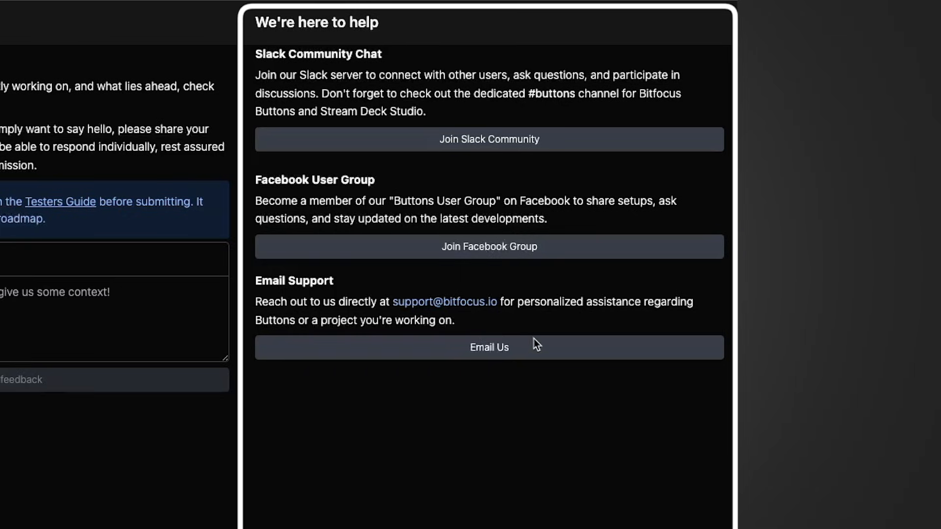
mouse_move(528, 345)
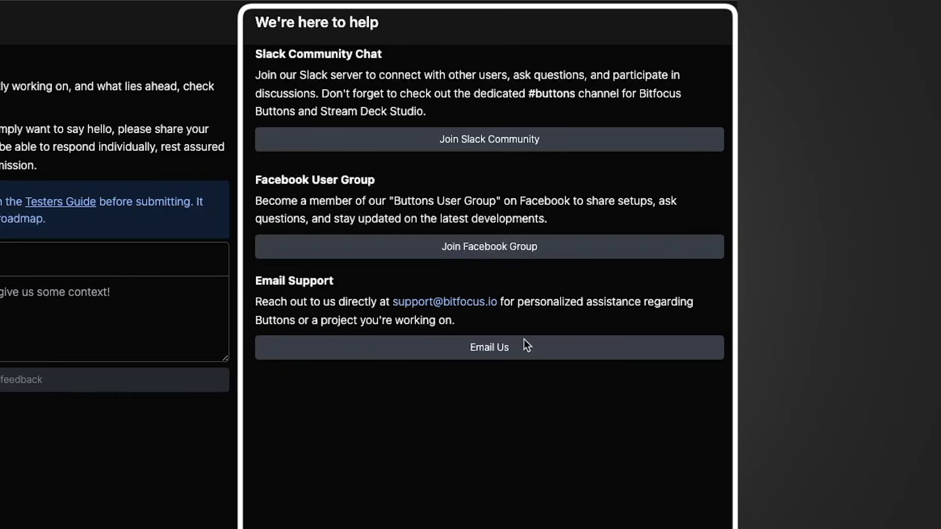
mouse_move(504, 344)
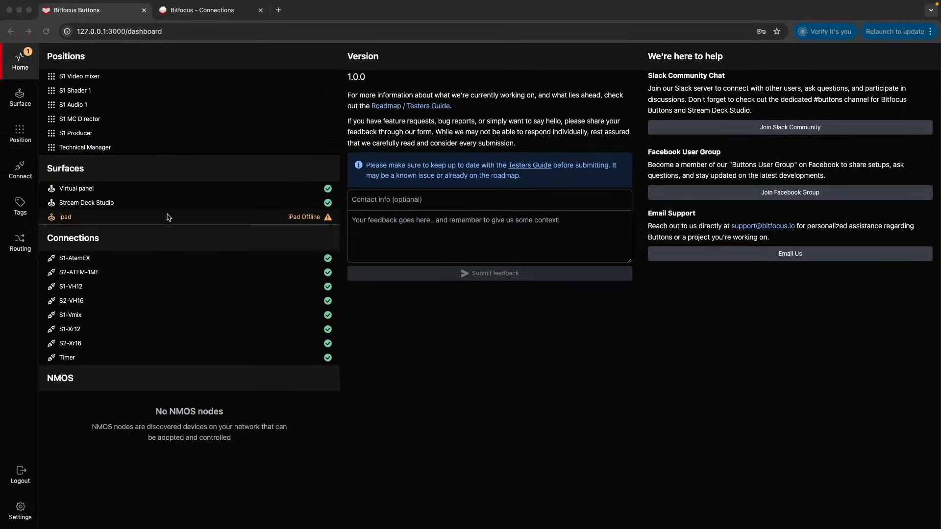
- Show the surfaces list with network-discovered Stream Decks revealed, then move on to Positions
left_click(20, 99)
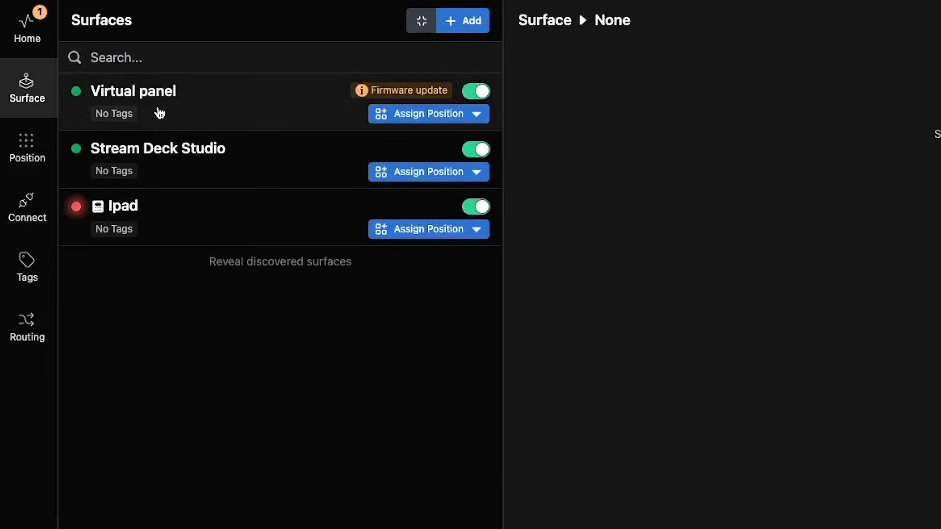
mouse_move(264, 272)
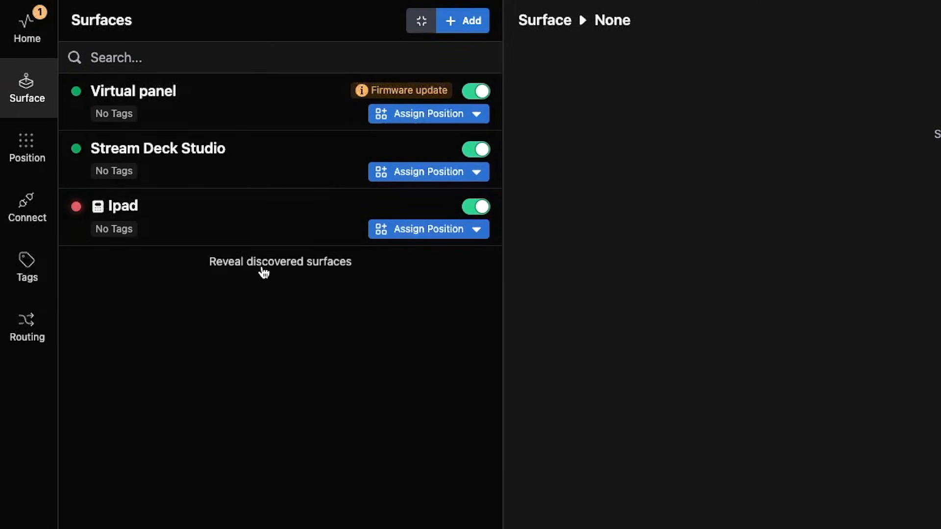
left_click(279, 261)
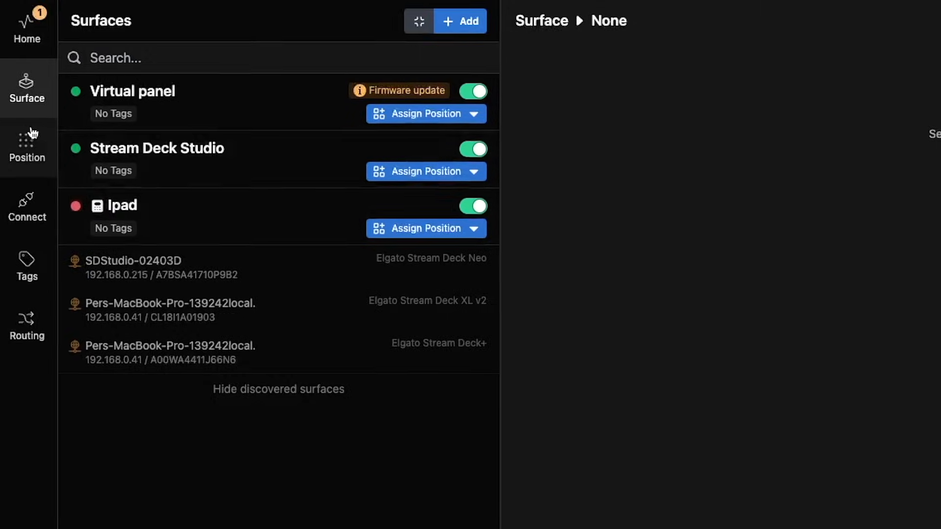
left_click(27, 146)
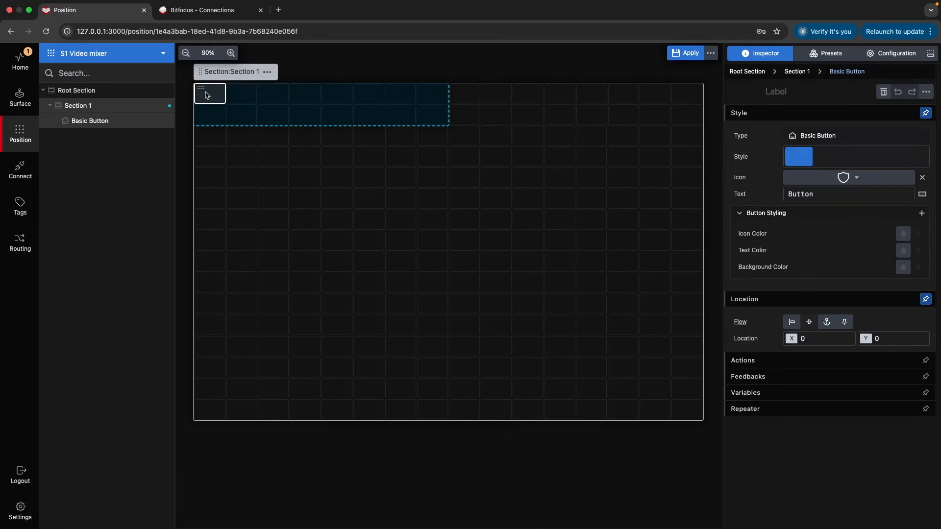
- Select Section 1 with its Basic Button, then go to the device connections list
left_click(685, 52)
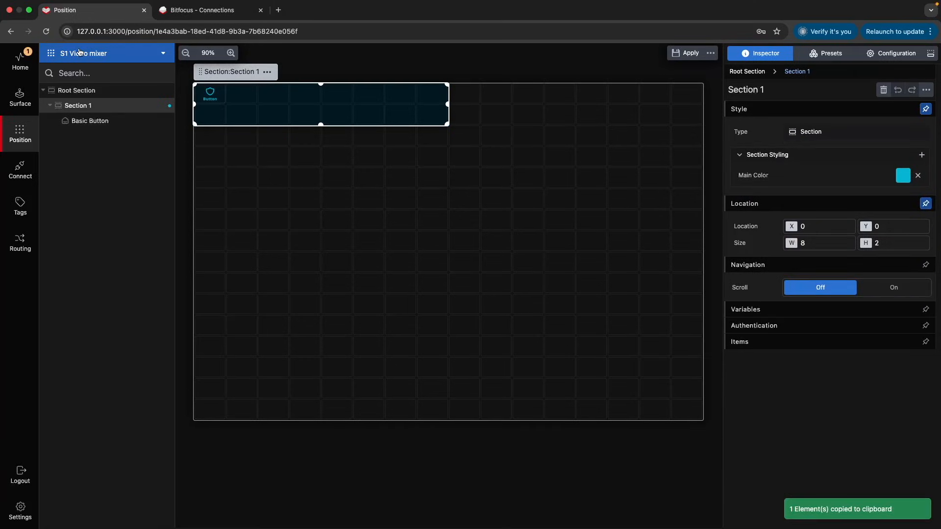
left_click(19, 171)
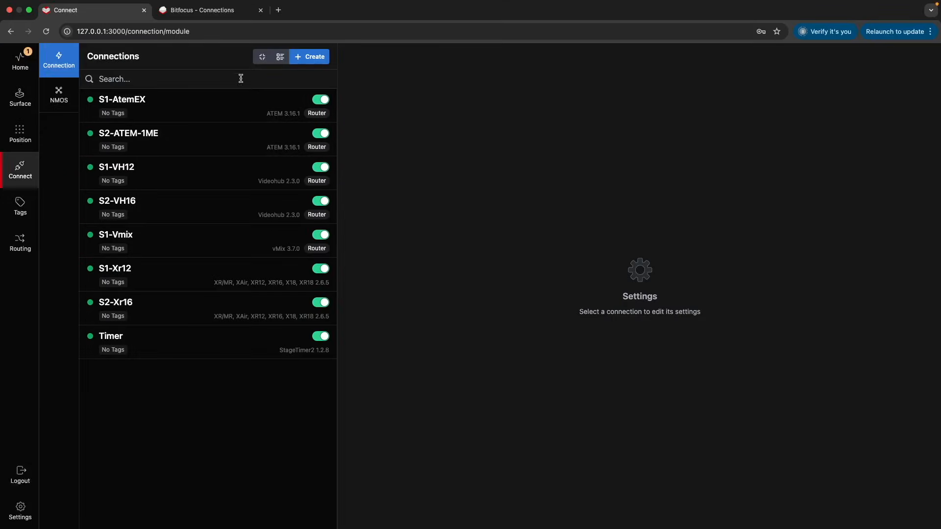
mouse_move(275, 161)
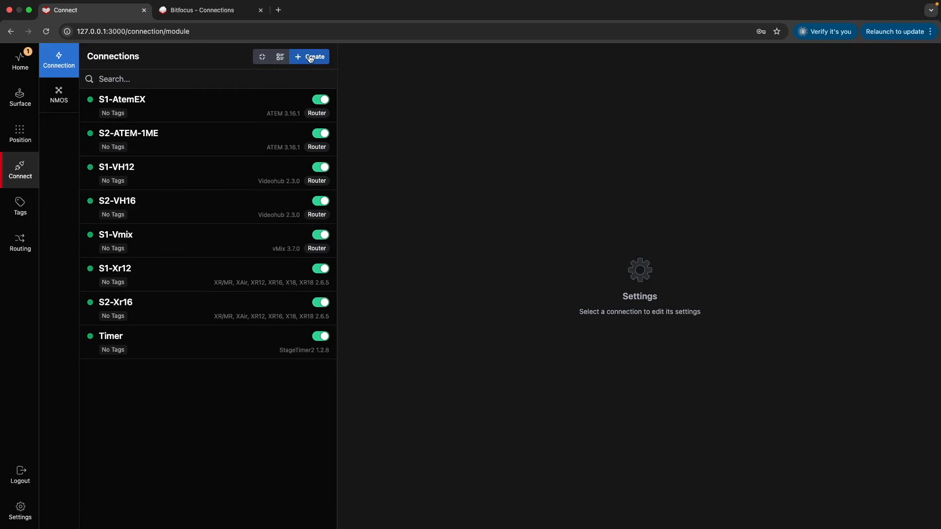
- Start creating a connection and browse the Connection Type list and bitfocus.io module list
left_click(309, 57)
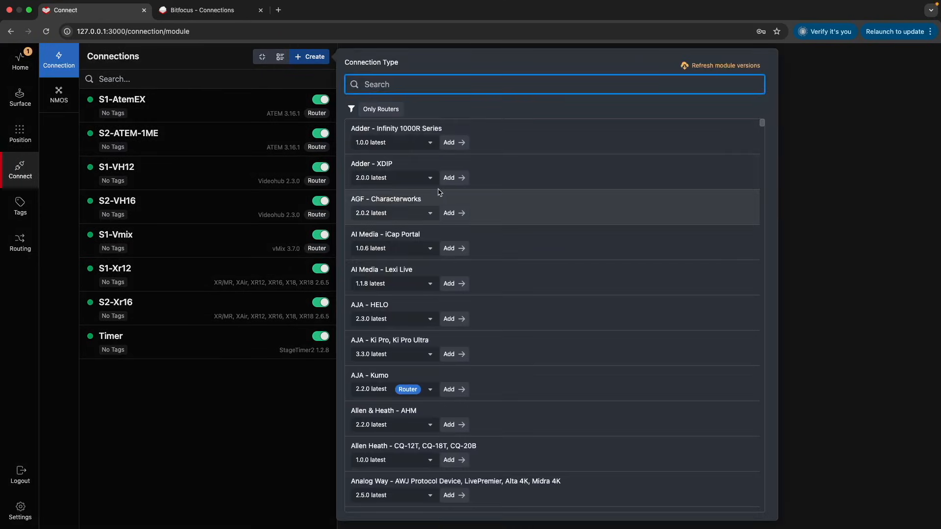
mouse_move(498, 292)
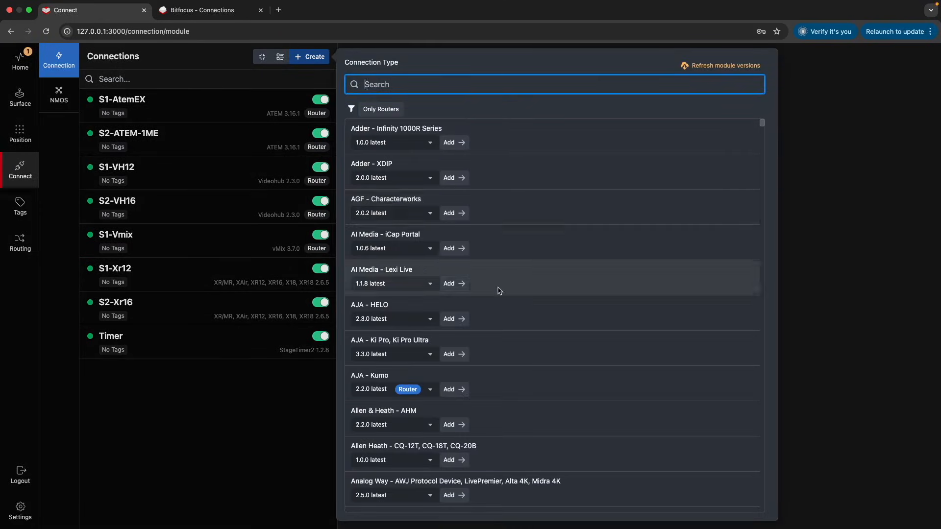
scroll("down", 3)
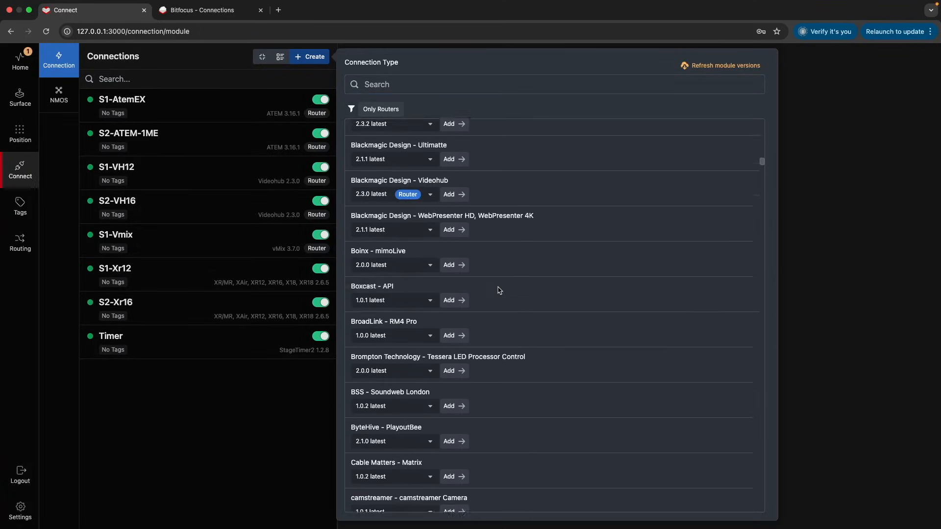
scroll("up", 3)
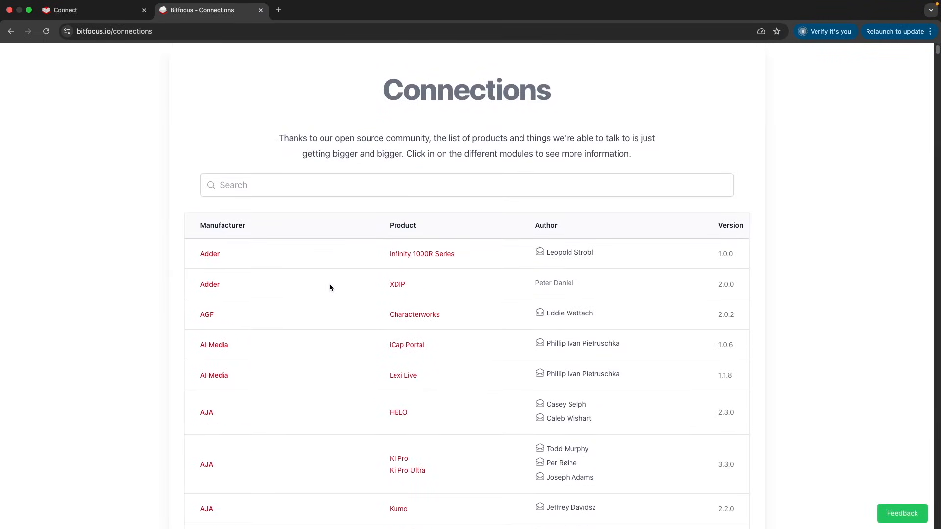
scroll("down", 3)
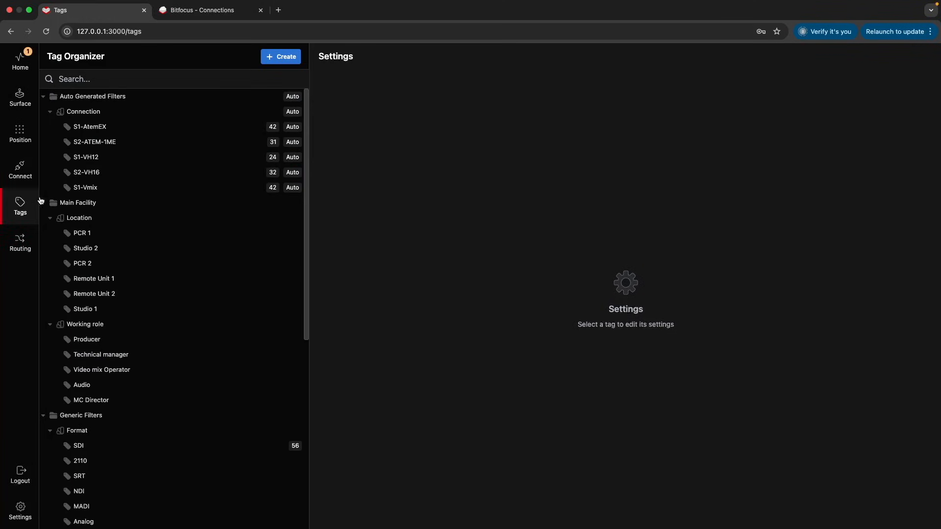
mouse_move(102, 112)
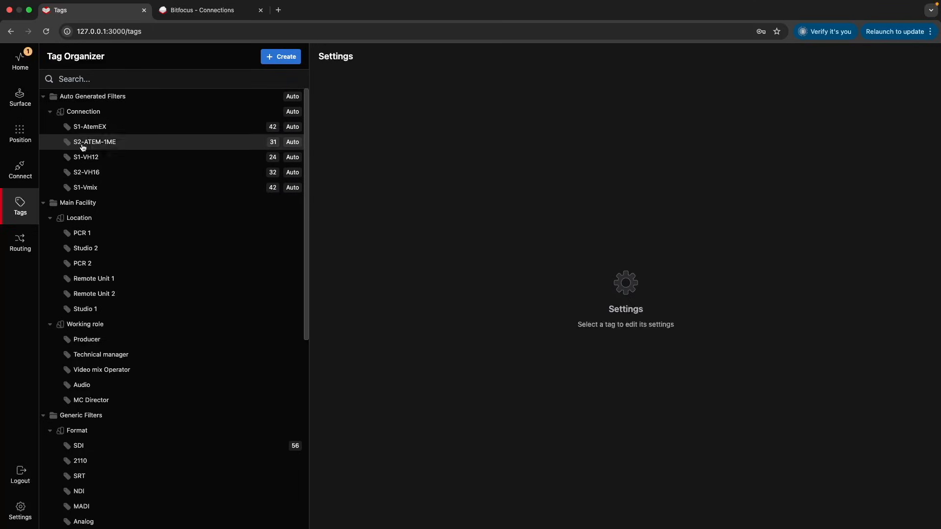
mouse_move(85, 187)
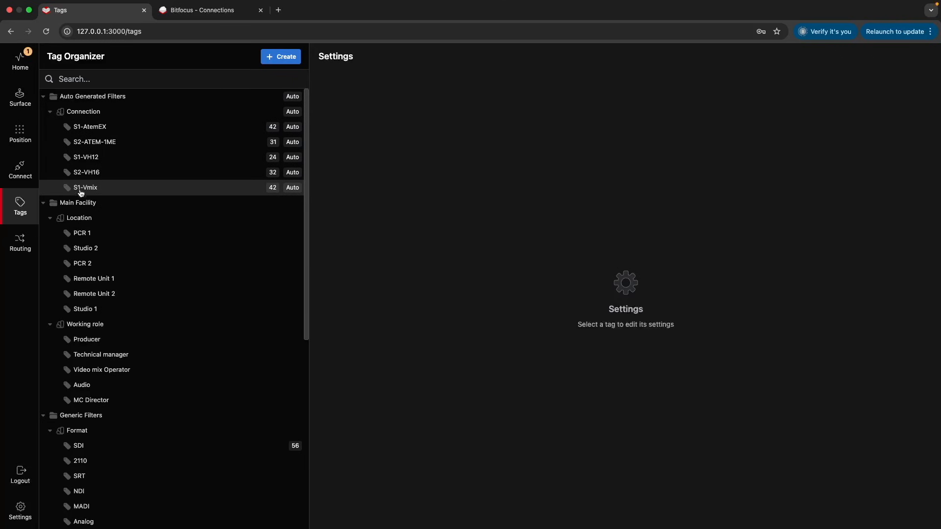
- Move from the Tag Organizer to the routing ports overview
left_click(19, 241)
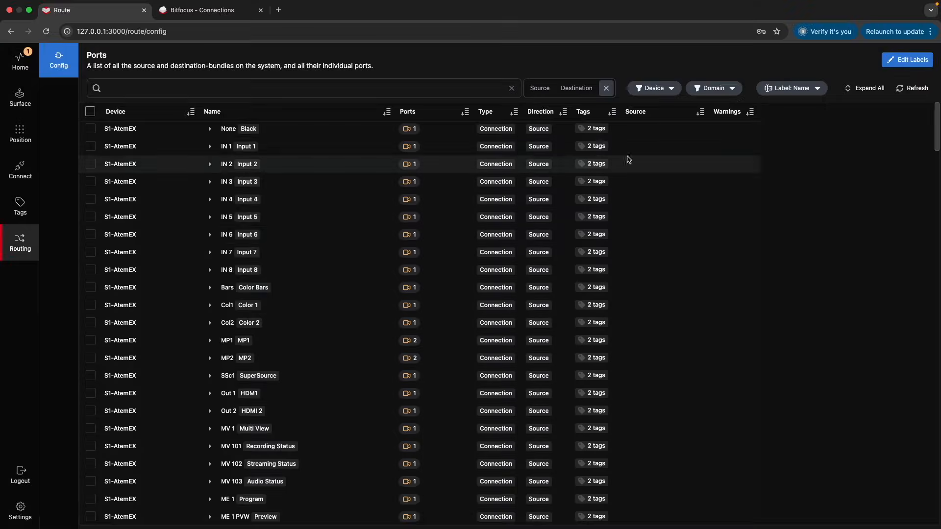
- Scroll through the S1-AtemEX ports table and switch it to Edit Labels mode
scroll("down", 3)
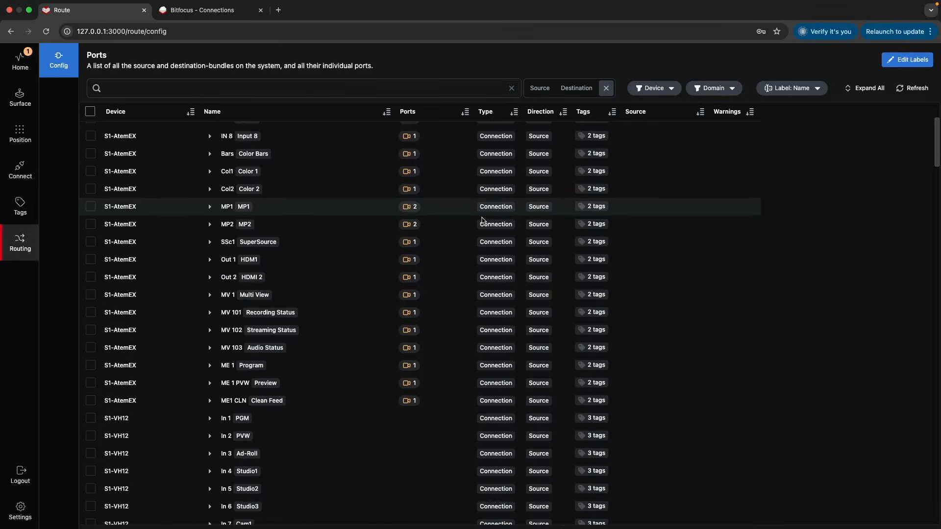
scroll("down", 3)
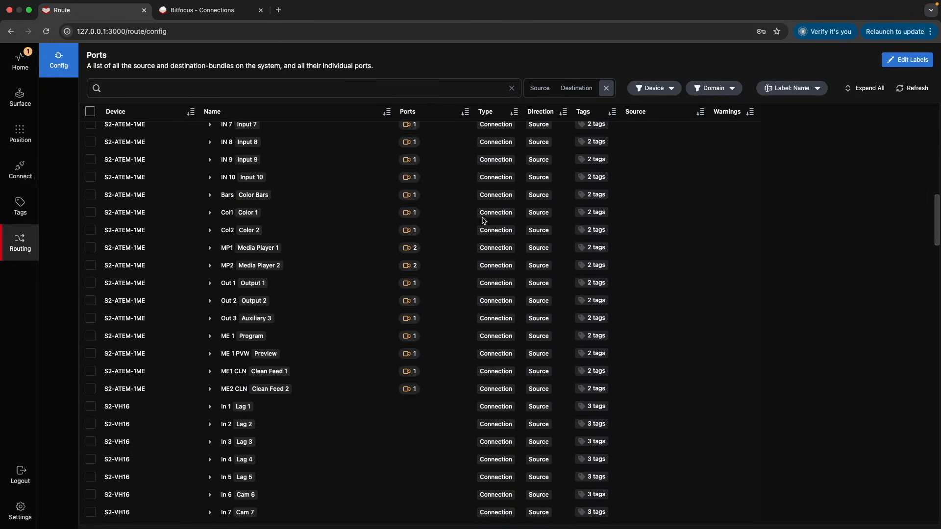
scroll("down", 3)
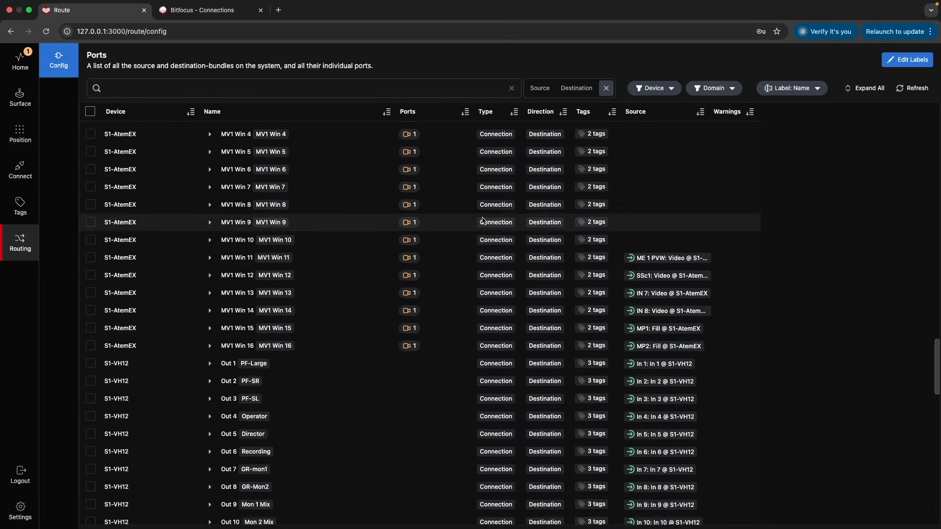
scroll("down", 3)
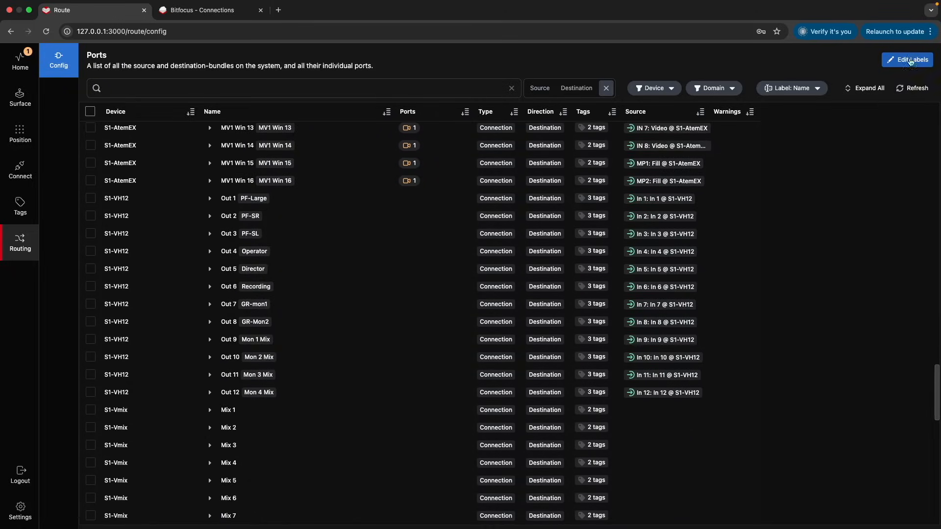
left_click(908, 60)
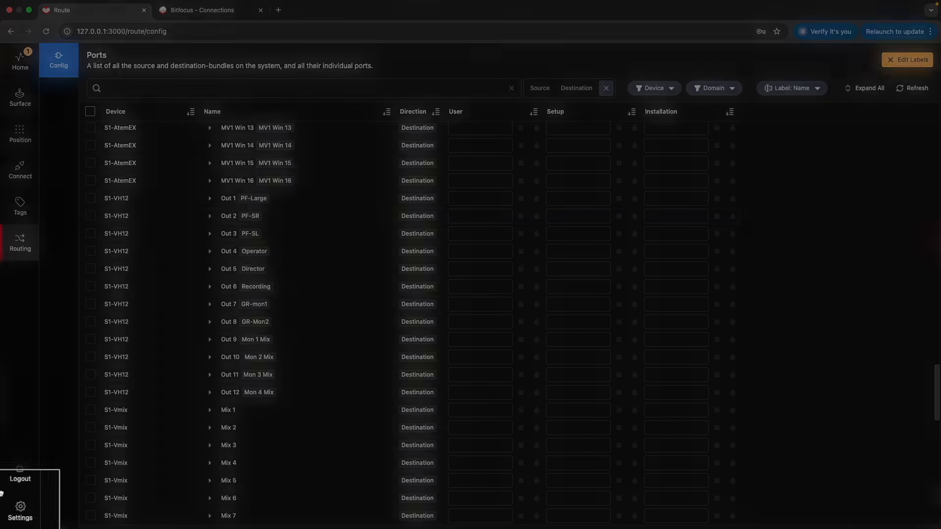
- Show the Settings page on General with User, Database, Services and License sections
left_click(19, 510)
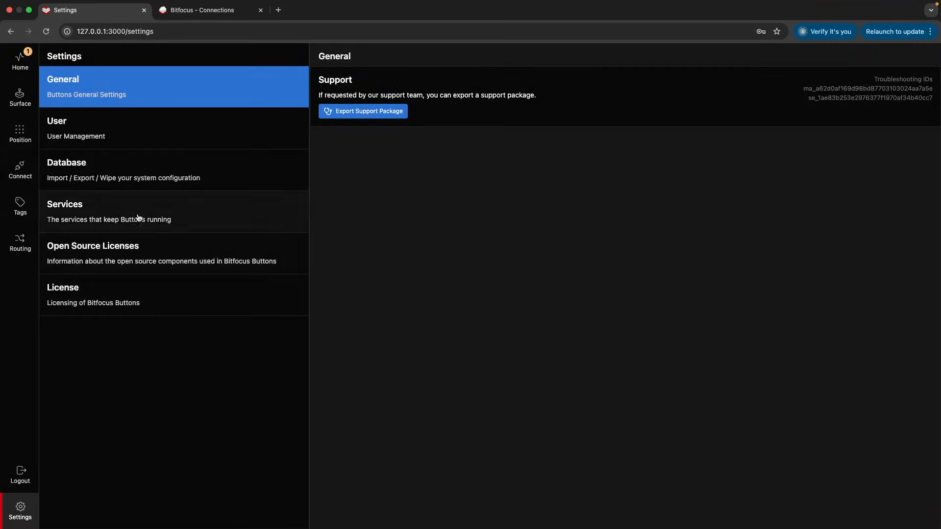
mouse_move(55, 162)
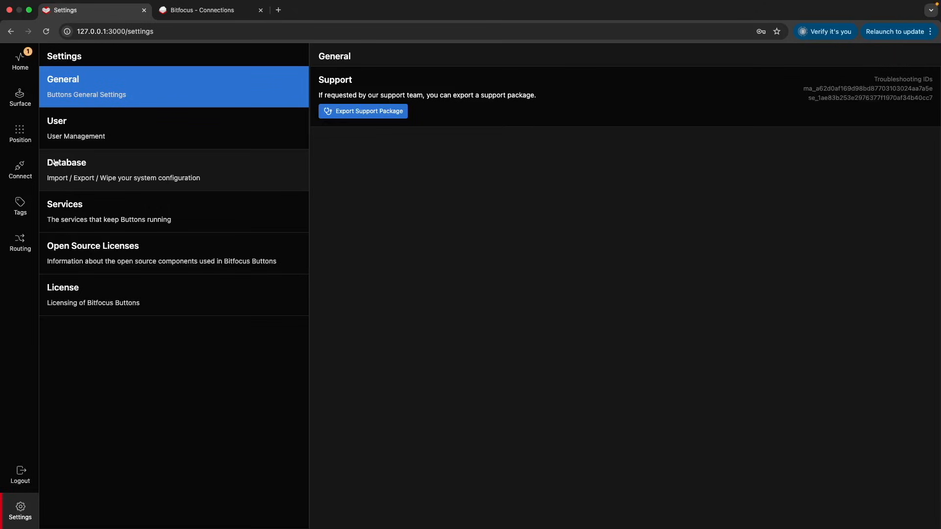
mouse_move(99, 213)
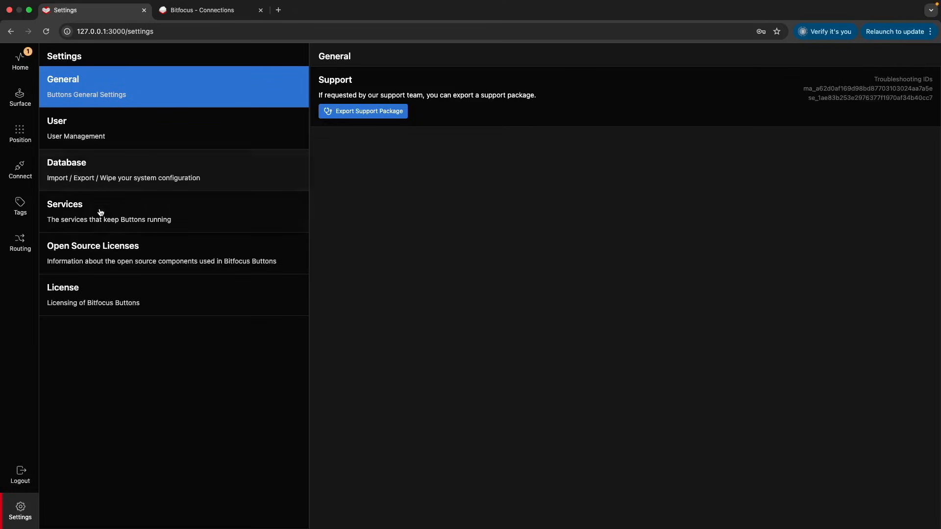
mouse_move(82, 208)
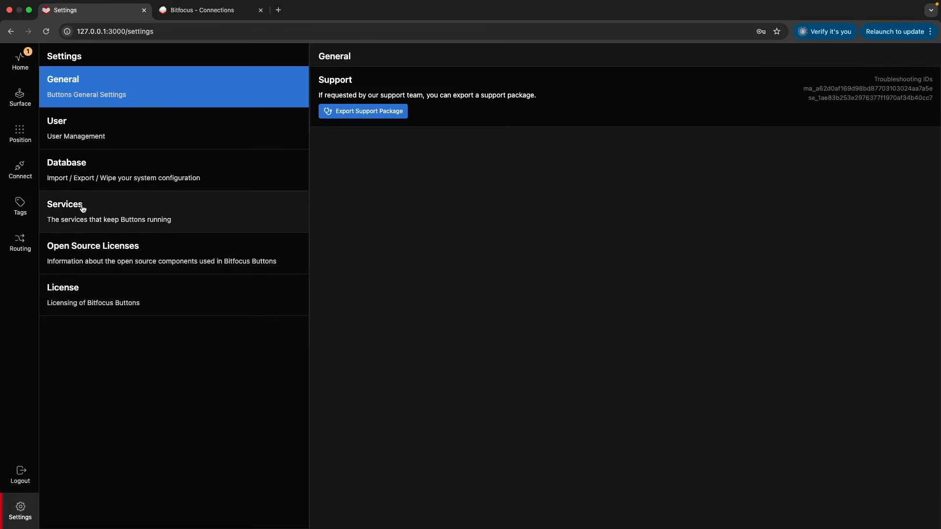
mouse_move(43, 483)
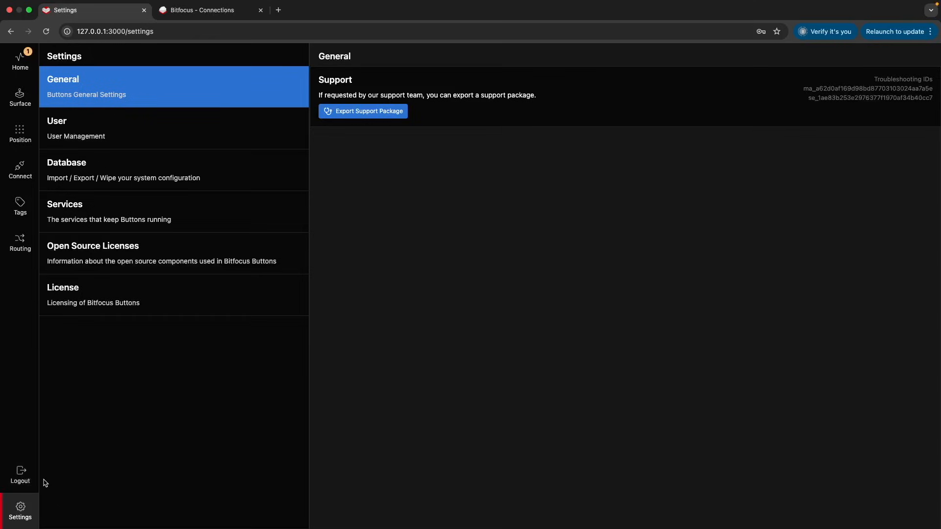
mouse_move(20, 474)
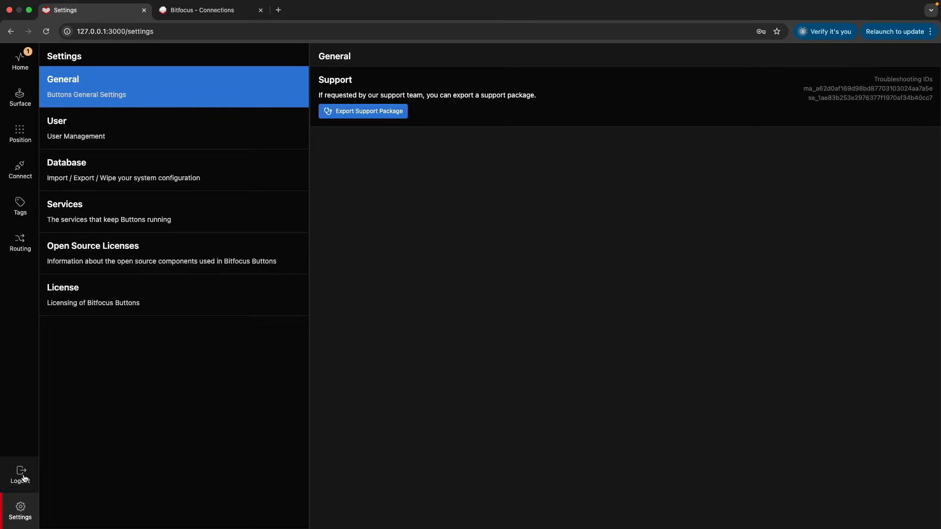
mouse_move(22, 477)
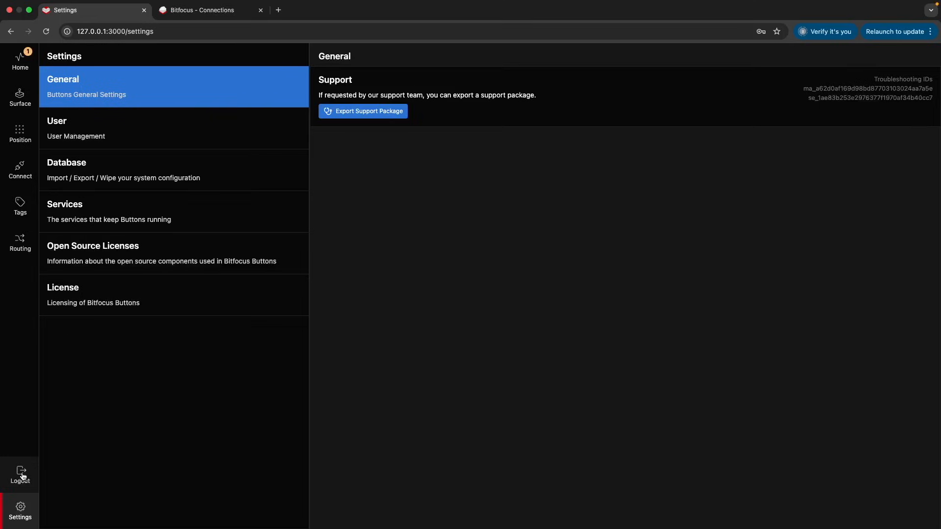